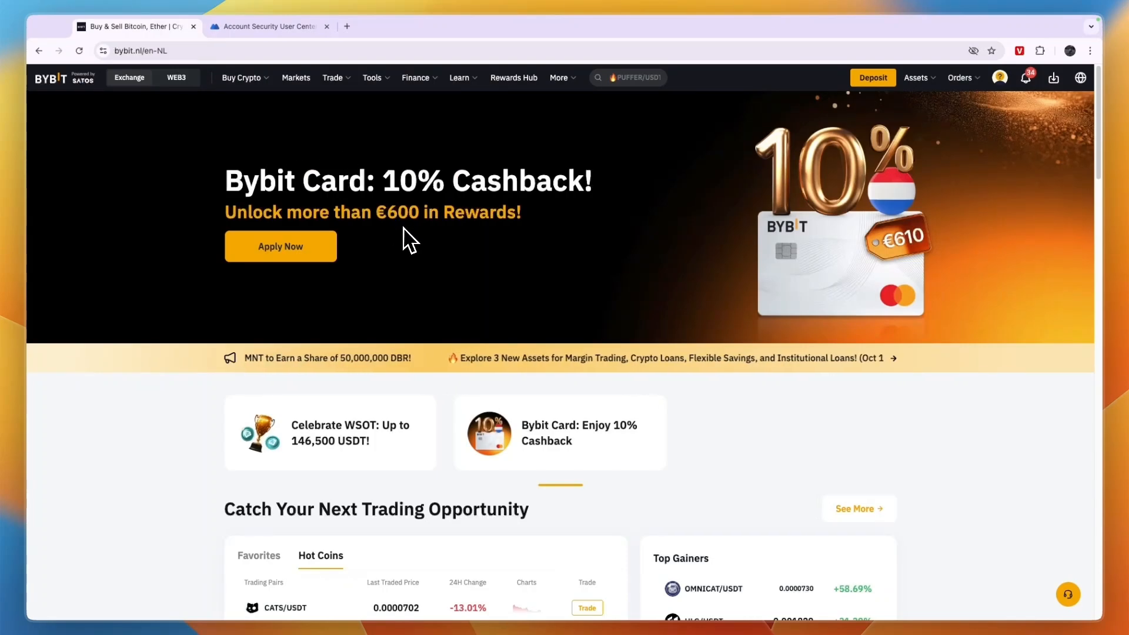
# - Reach Bybit's Withdraw page from the Assets menu, showing the on-chain form with Bitcoin as default
pyautogui.click(269, 26)
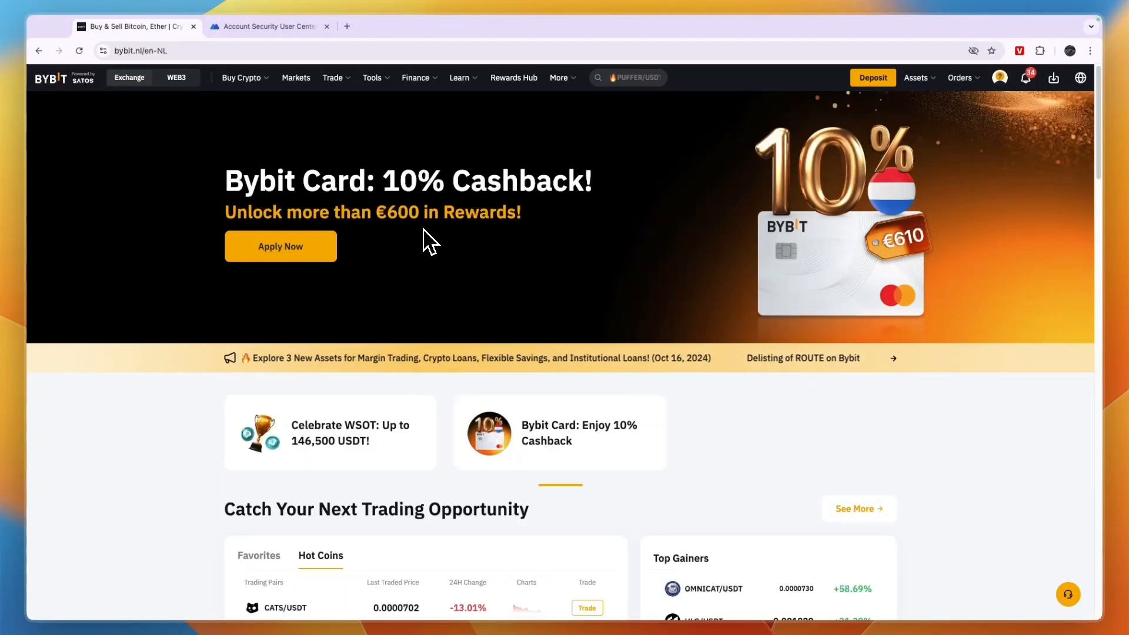
pyautogui.moveTo(691, 297)
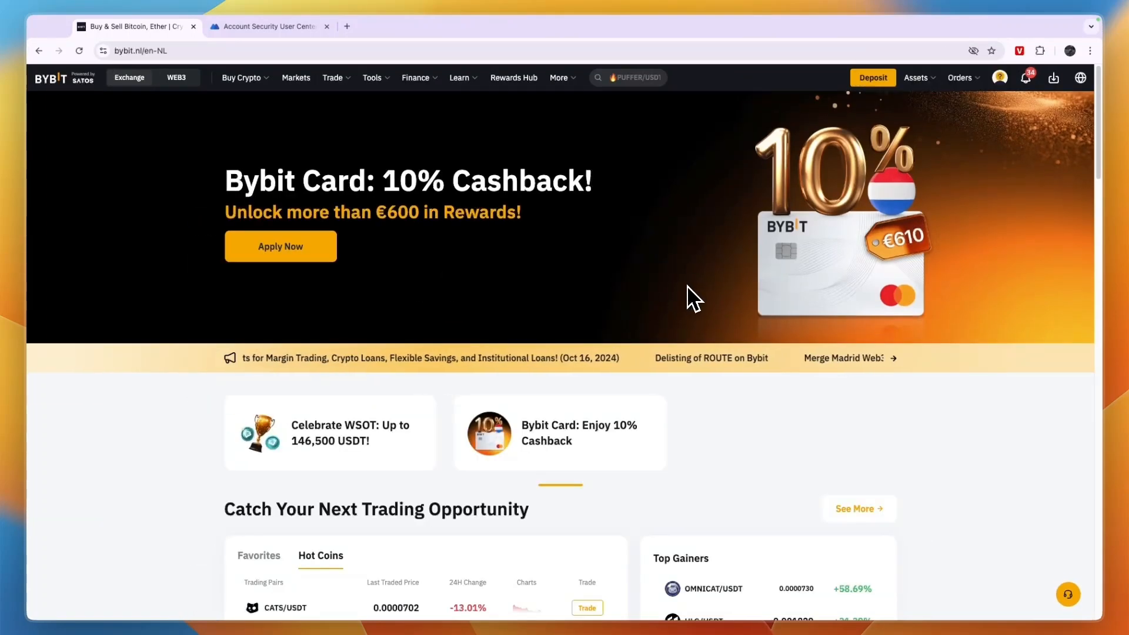
pyautogui.click(916, 77)
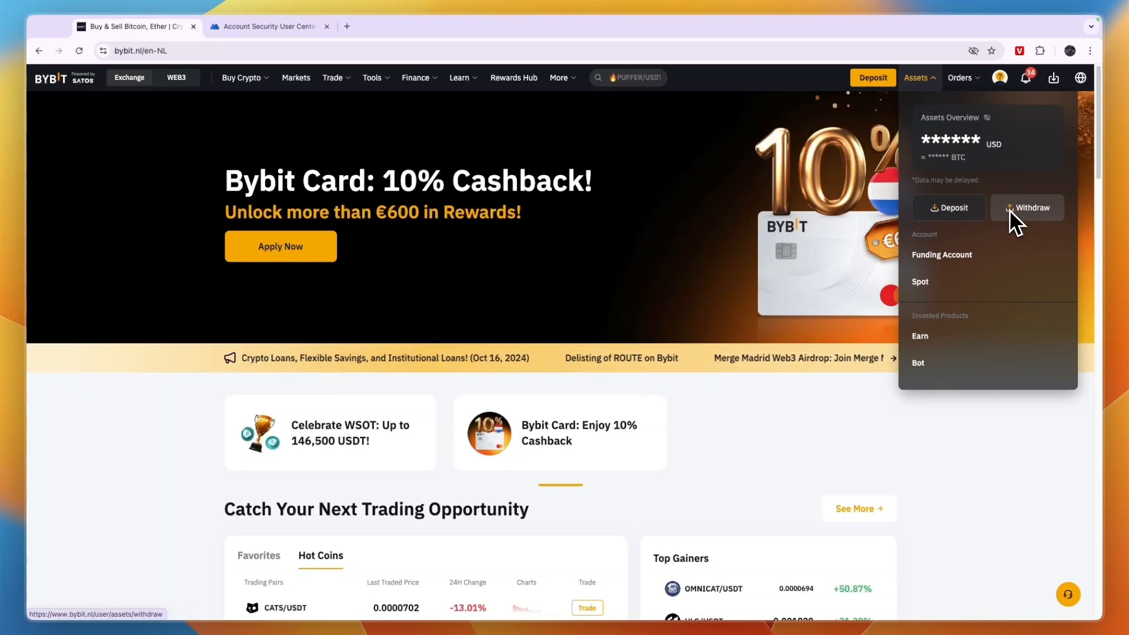
pyautogui.click(1030, 207)
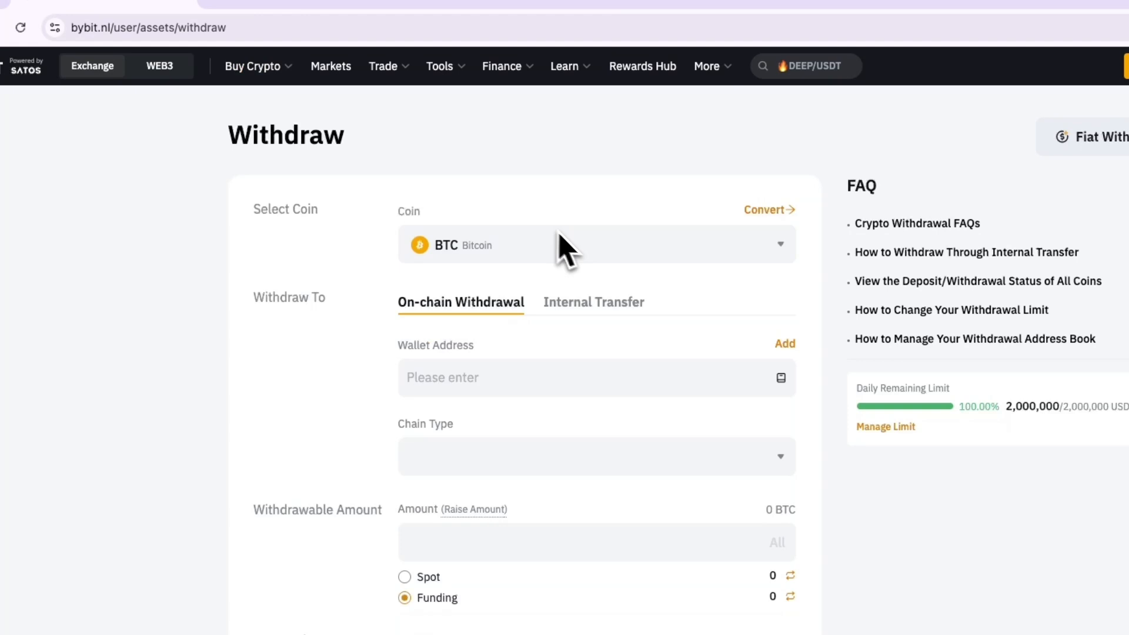
# - Choose HLG (Holograph) as the withdrawal coin, then switch to the MEXC account tab
pyautogui.click(597, 244)
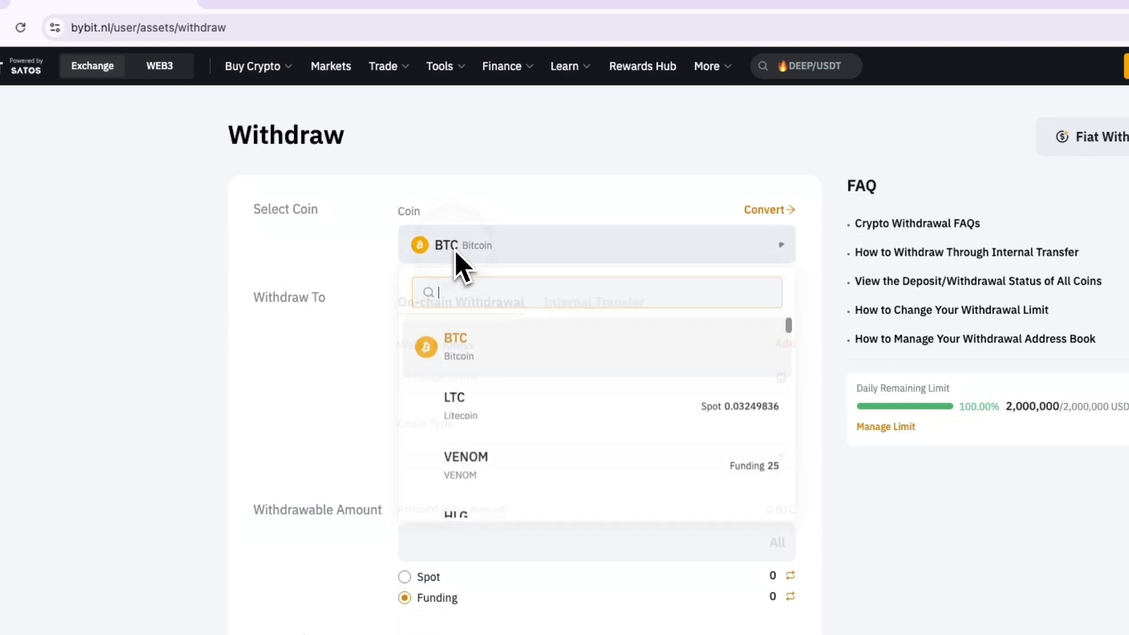
pyautogui.scroll(-3)
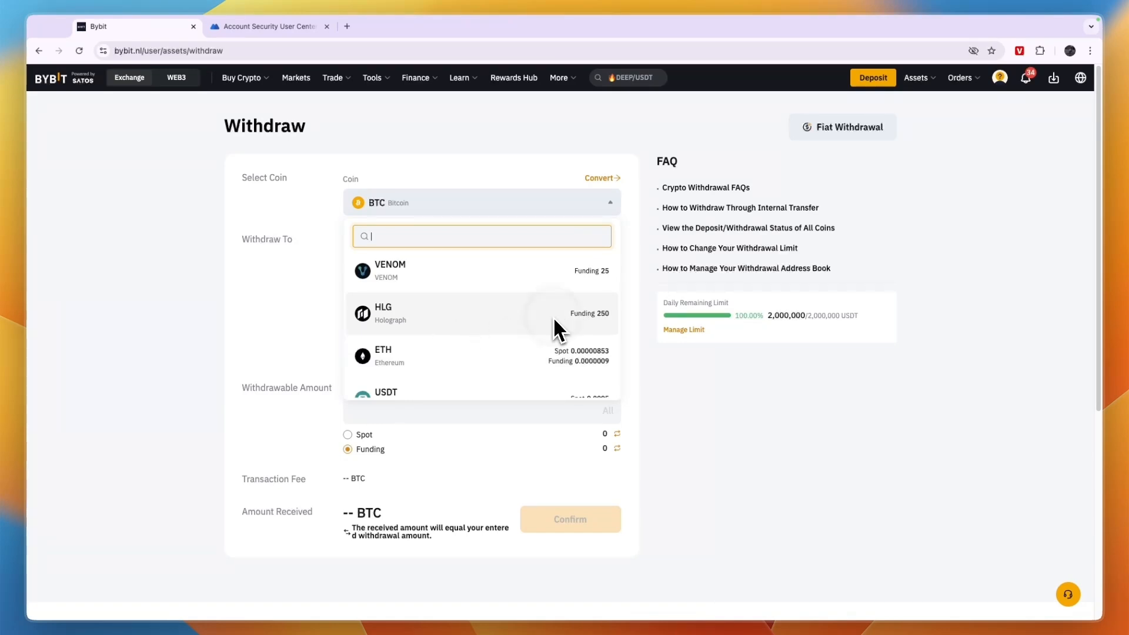
pyautogui.click(384, 313)
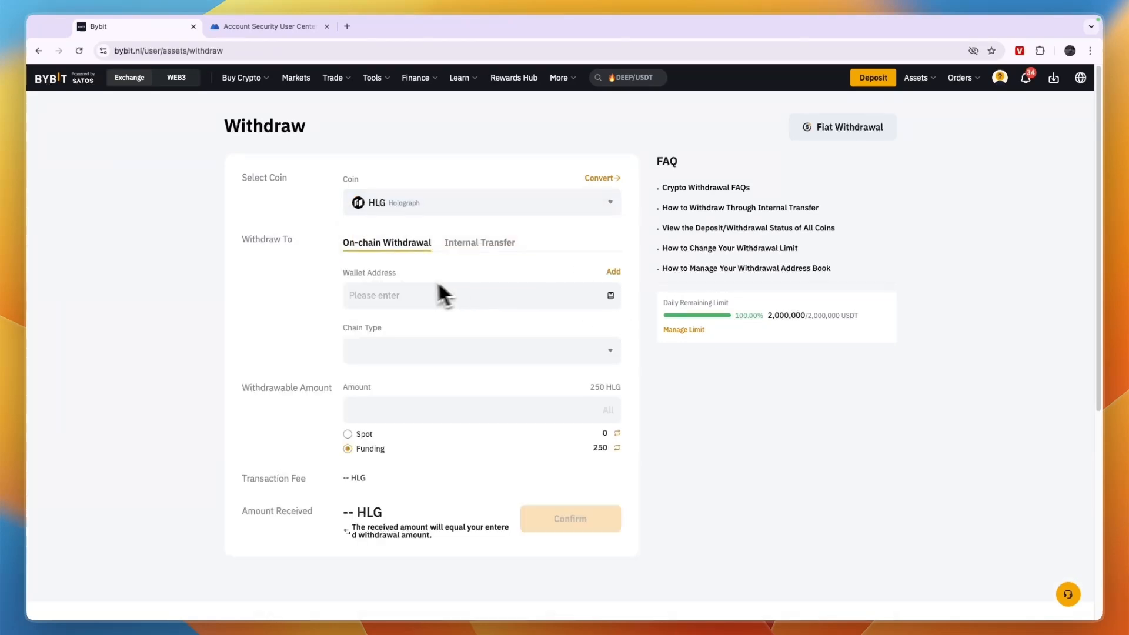
pyautogui.moveTo(357, 261)
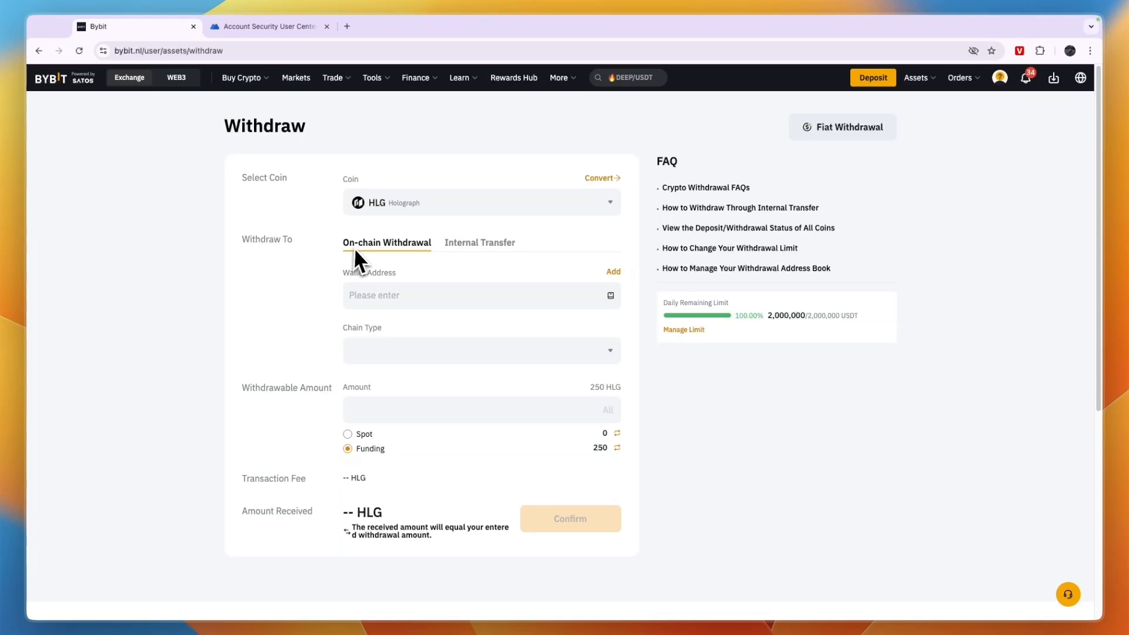
pyautogui.moveTo(388, 365)
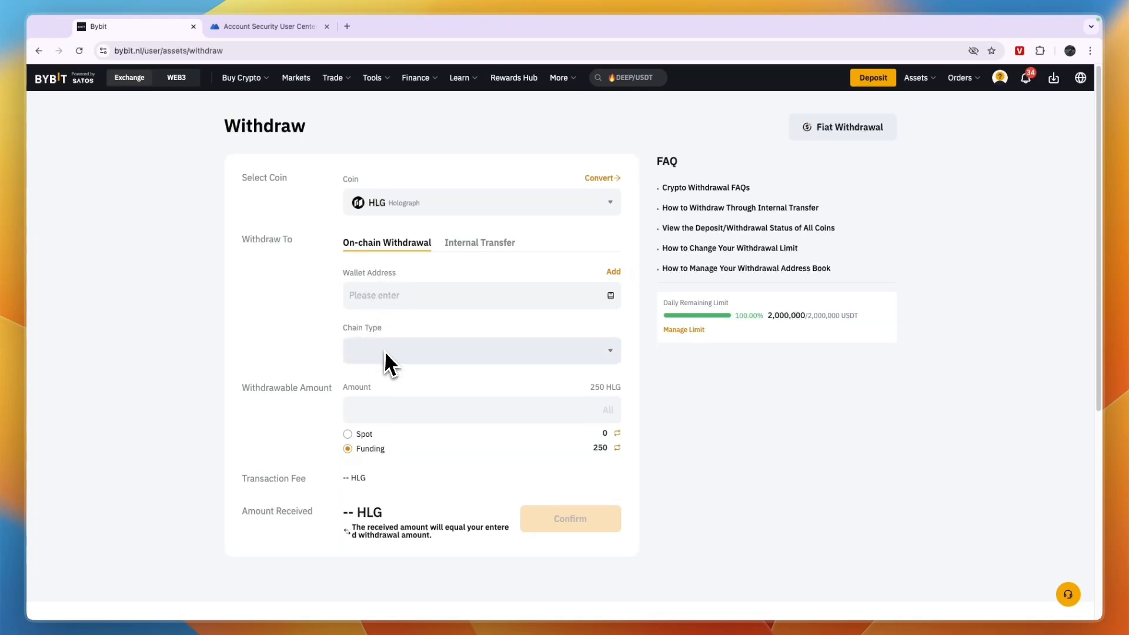
pyautogui.click(268, 25)
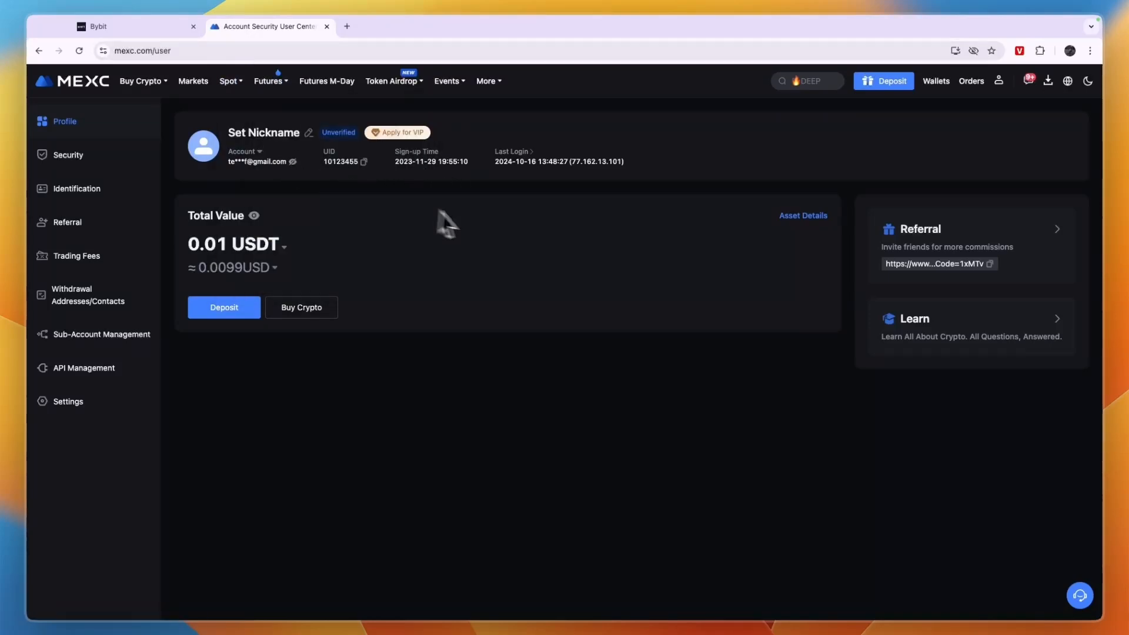
# - Start a MEXC crypto deposit from another platform in a new tab
pyautogui.click(884, 81)
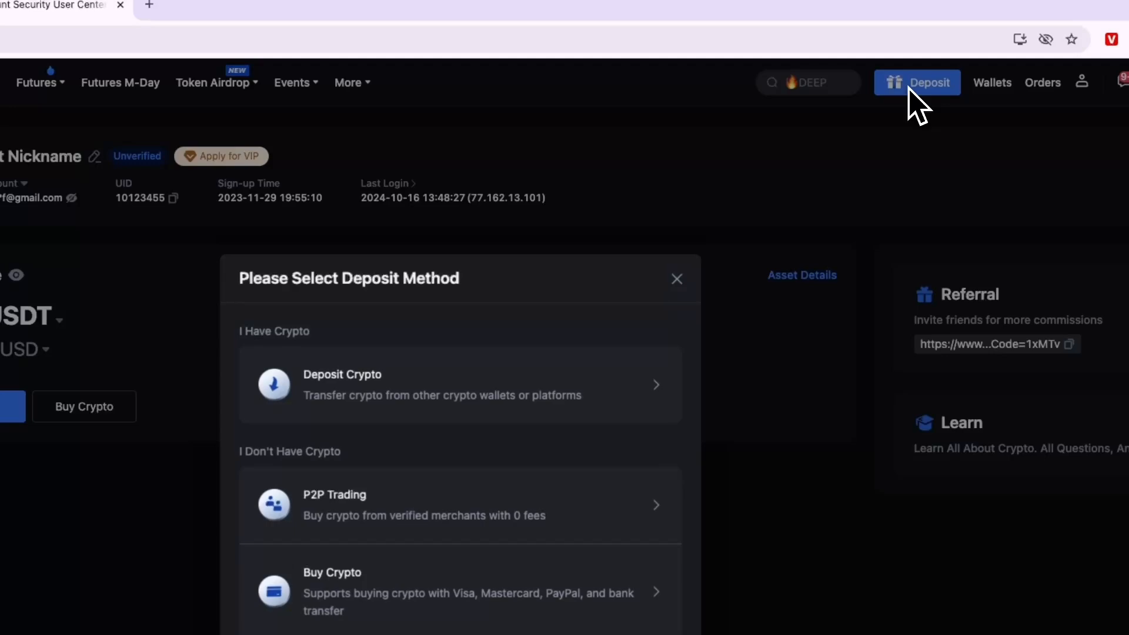
pyautogui.click(151, 6)
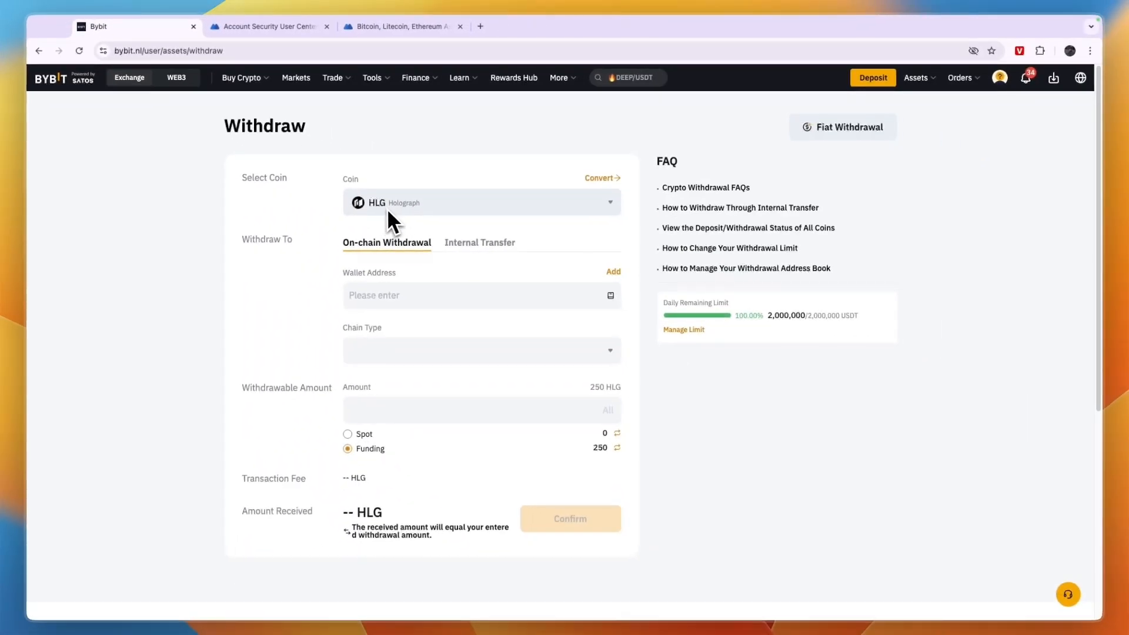
pyautogui.click(400, 26)
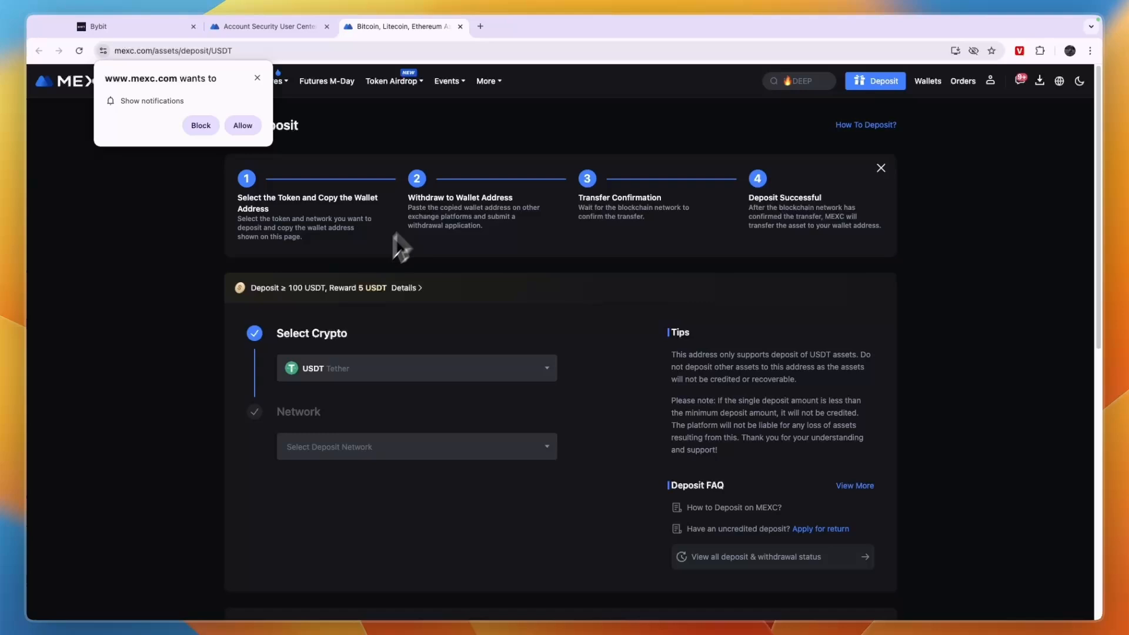
# - Search MEXC's depositable coin list for "holog" (Holograph)
pyautogui.click(416, 368)
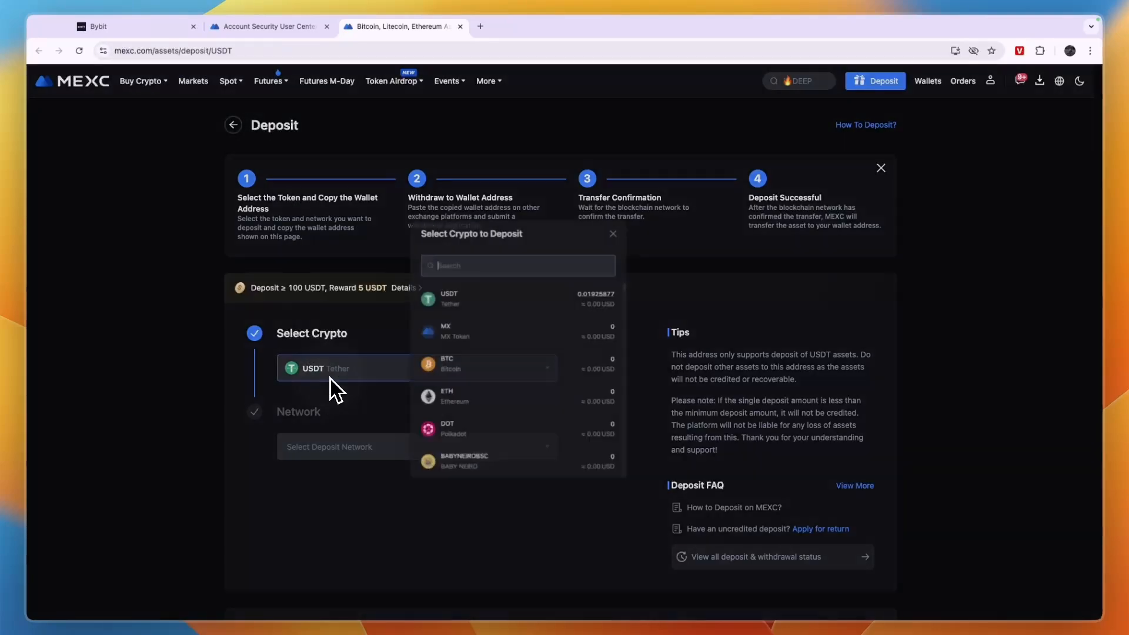
pyautogui.write('h')
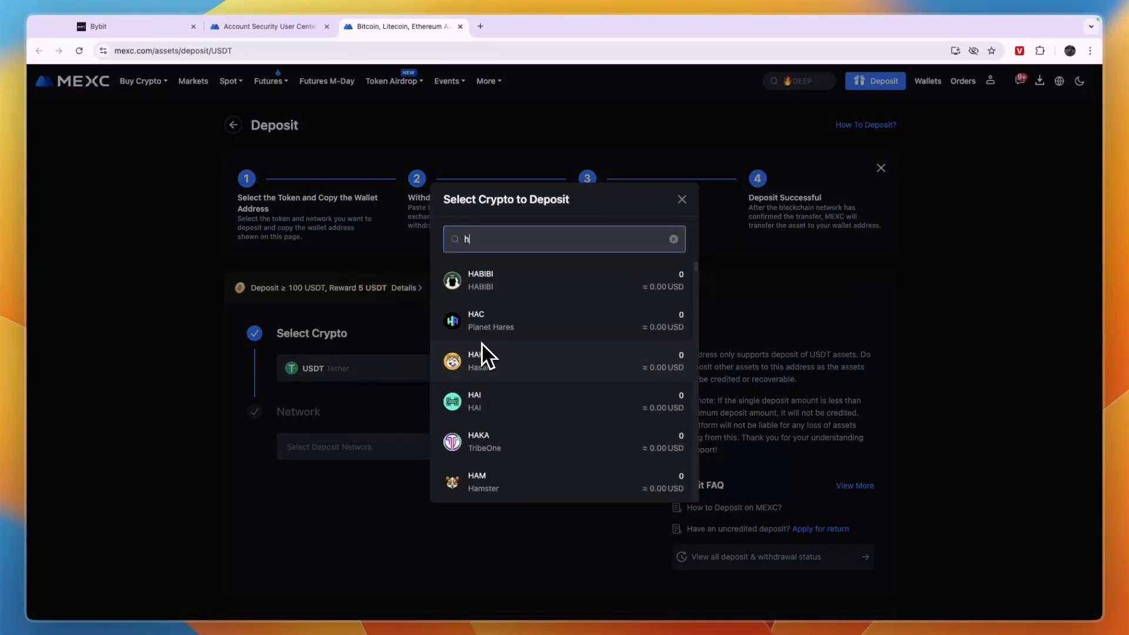
pyautogui.write('olog')
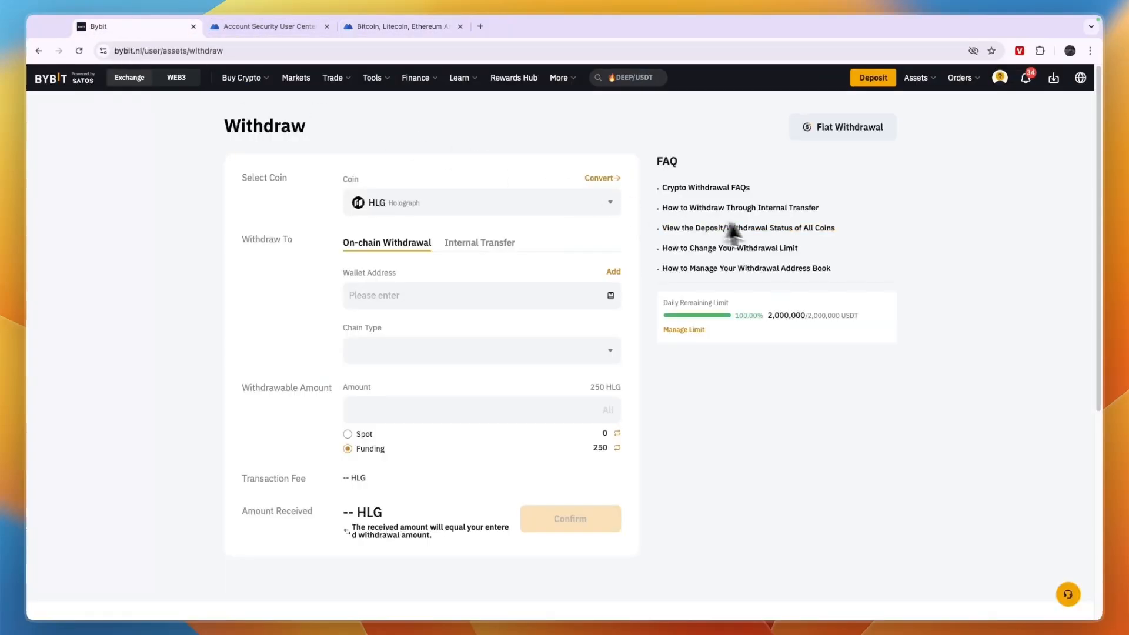
# - Select the VENOM chain for the VENOM withdrawal, shown as congested with a 0.1 VENOM fee
pyautogui.click(482, 203)
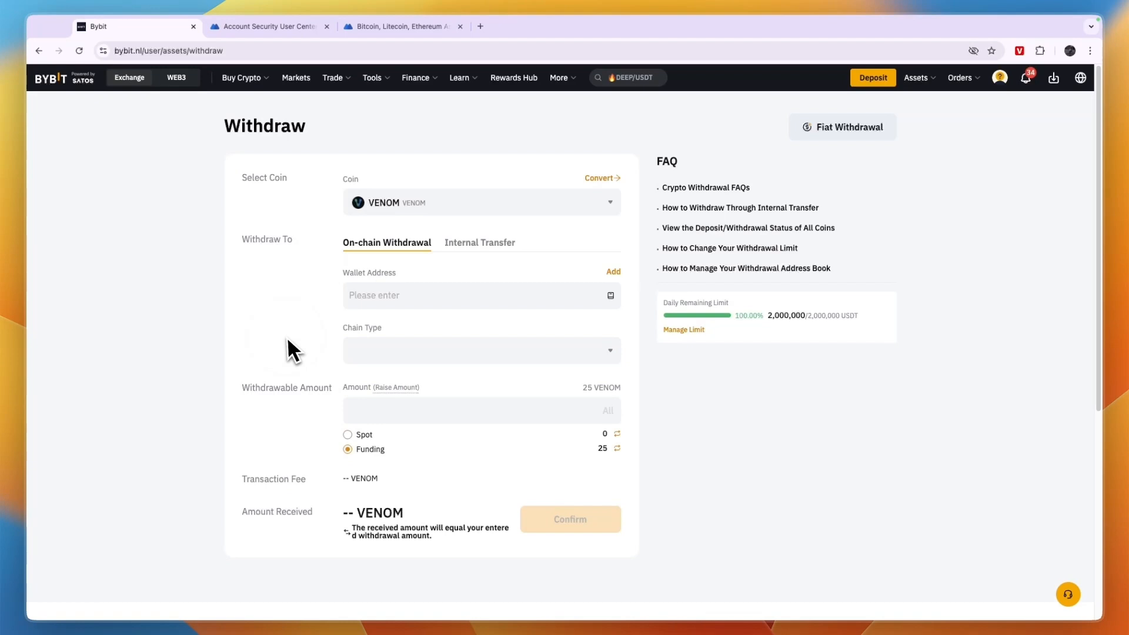
pyautogui.click(482, 350)
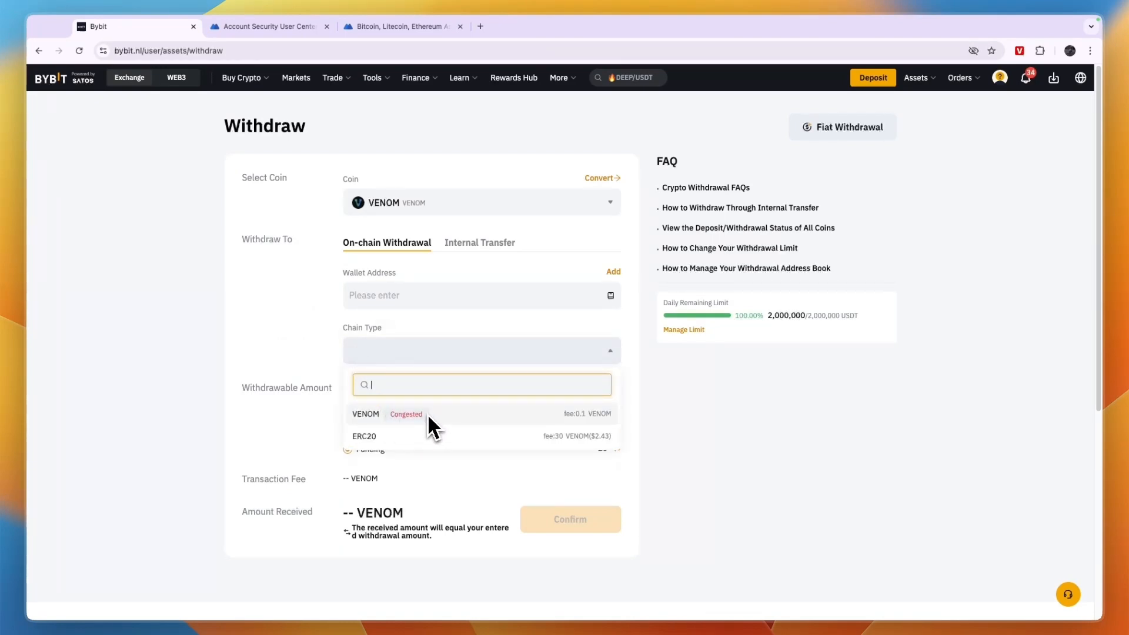
pyautogui.click(366, 414)
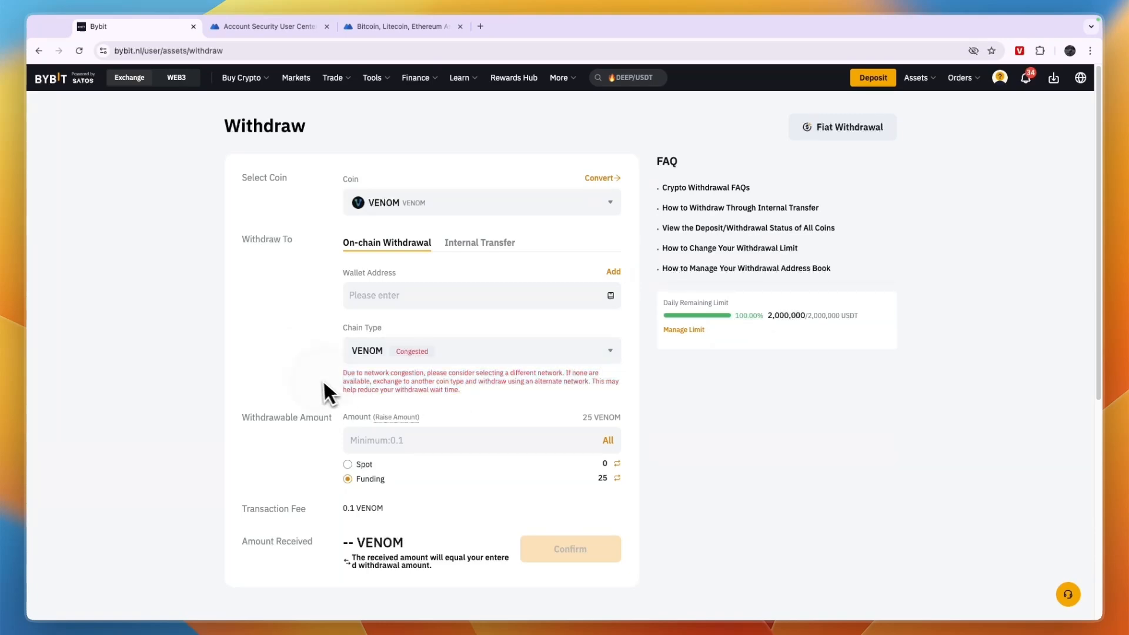
pyautogui.moveTo(435, 400)
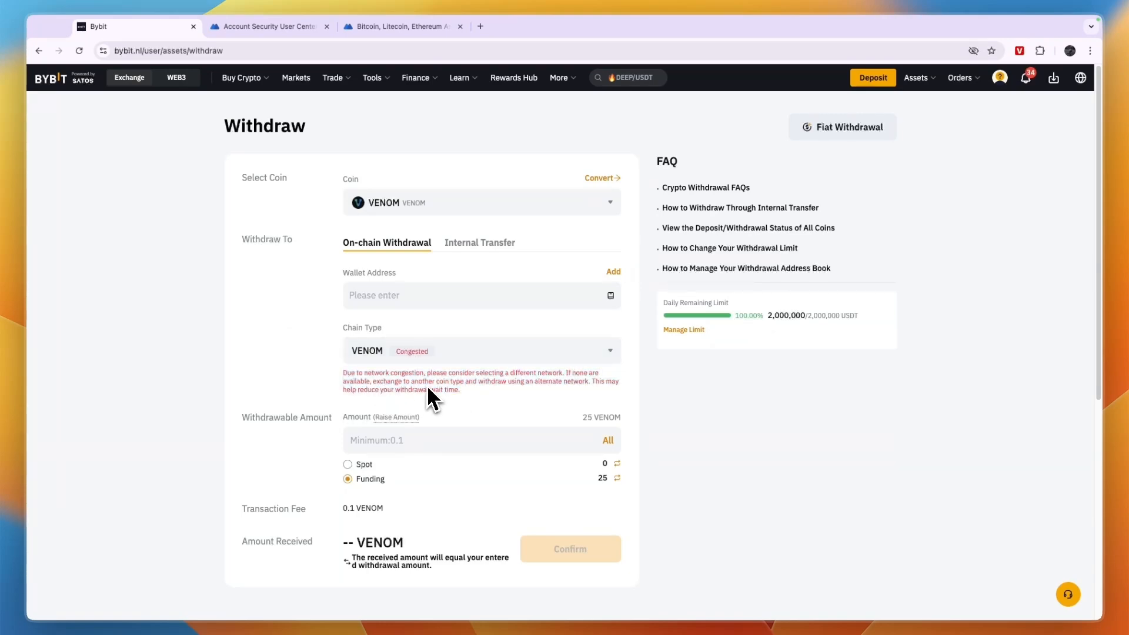
# - Generate MEXC's VENOM deposit address, which fills Bybit's wallet address field
pyautogui.click(481, 295)
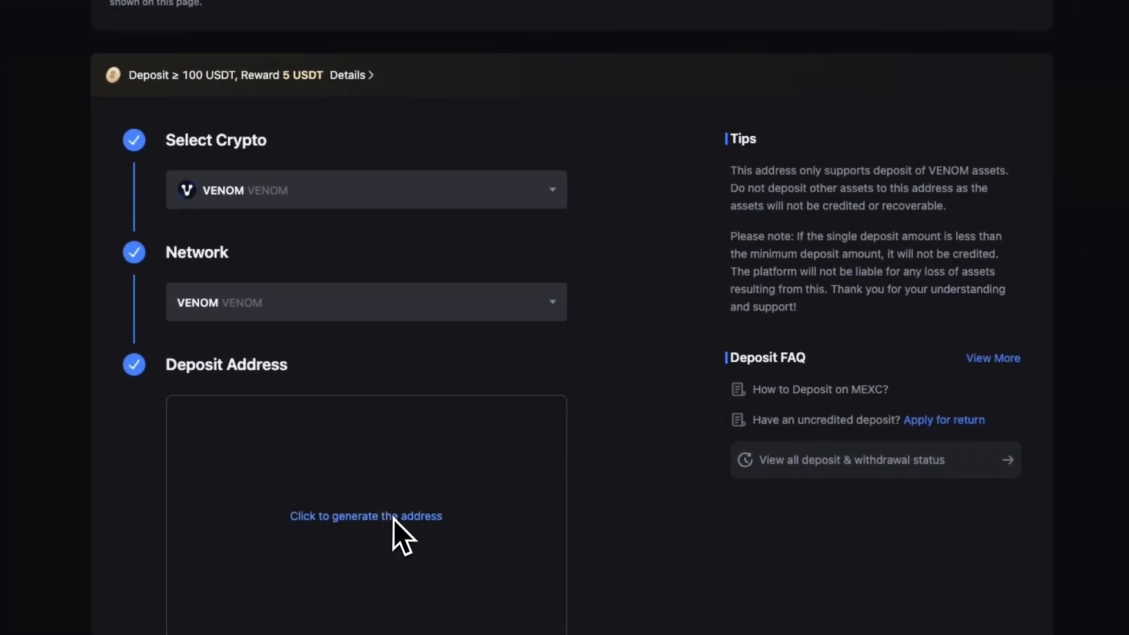
pyautogui.click(366, 516)
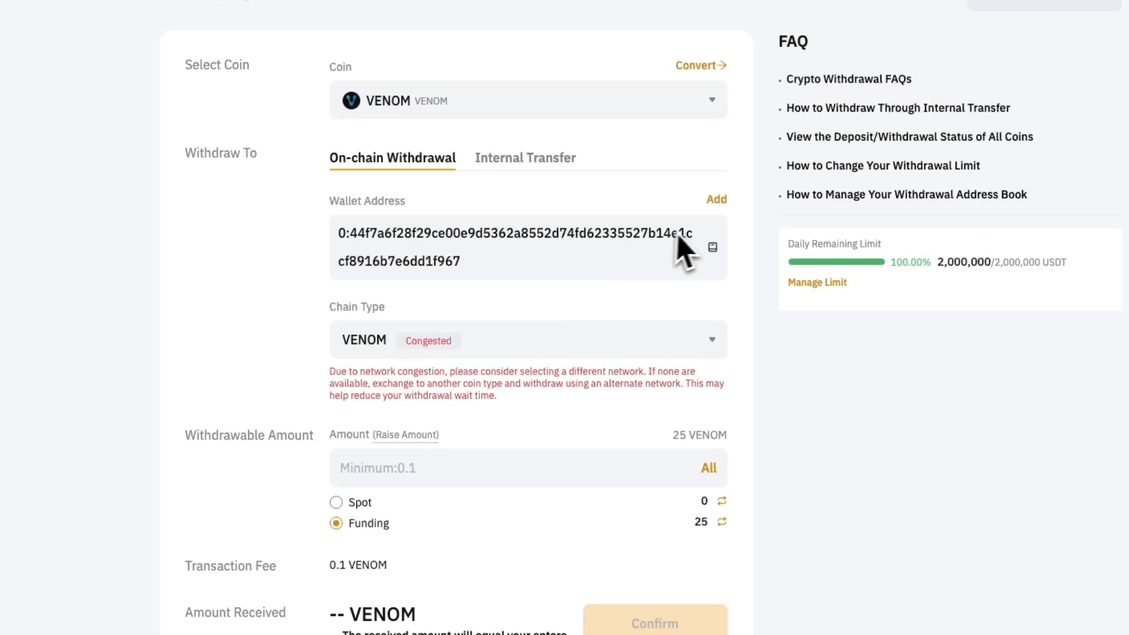
# - Set 24.9 VENOM as the amount and bring up the Confirm to Withdraw summary
pyautogui.scroll(-3)
pyautogui.write('24.9')
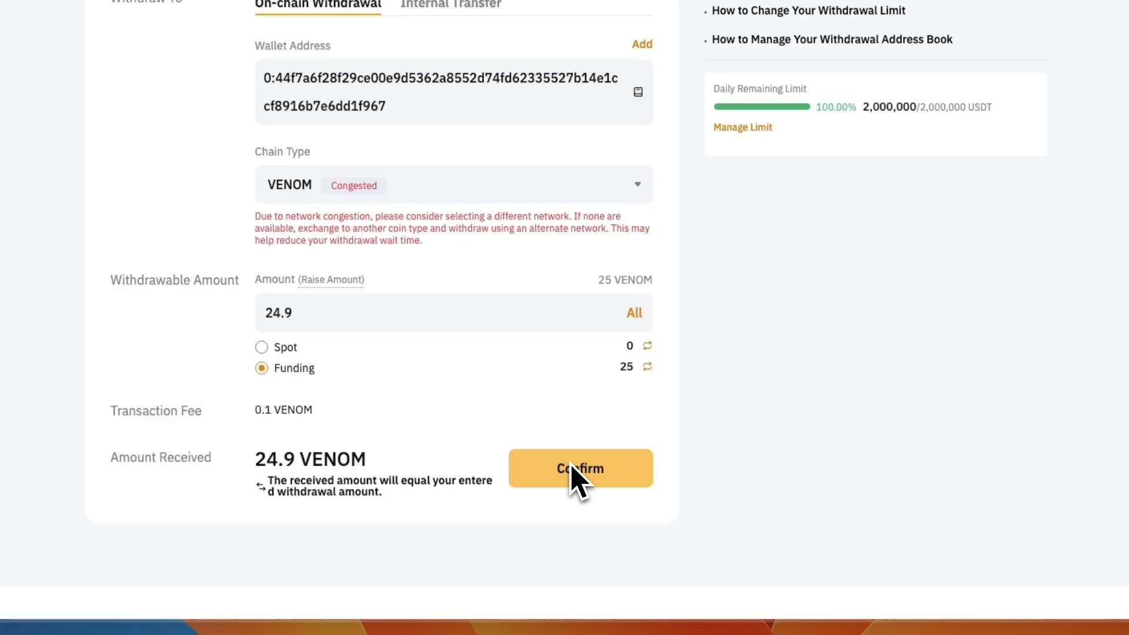
pyautogui.click(581, 468)
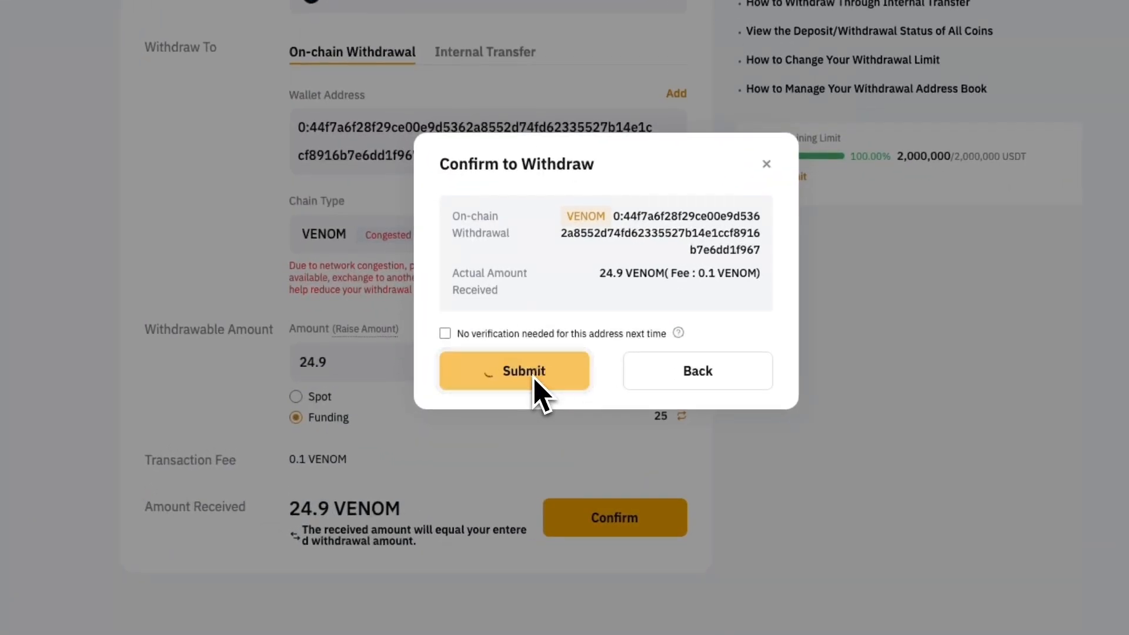
# - Submit the 24.9 VENOM withdrawal through security verification and dismiss the success notice
pyautogui.click(514, 371)
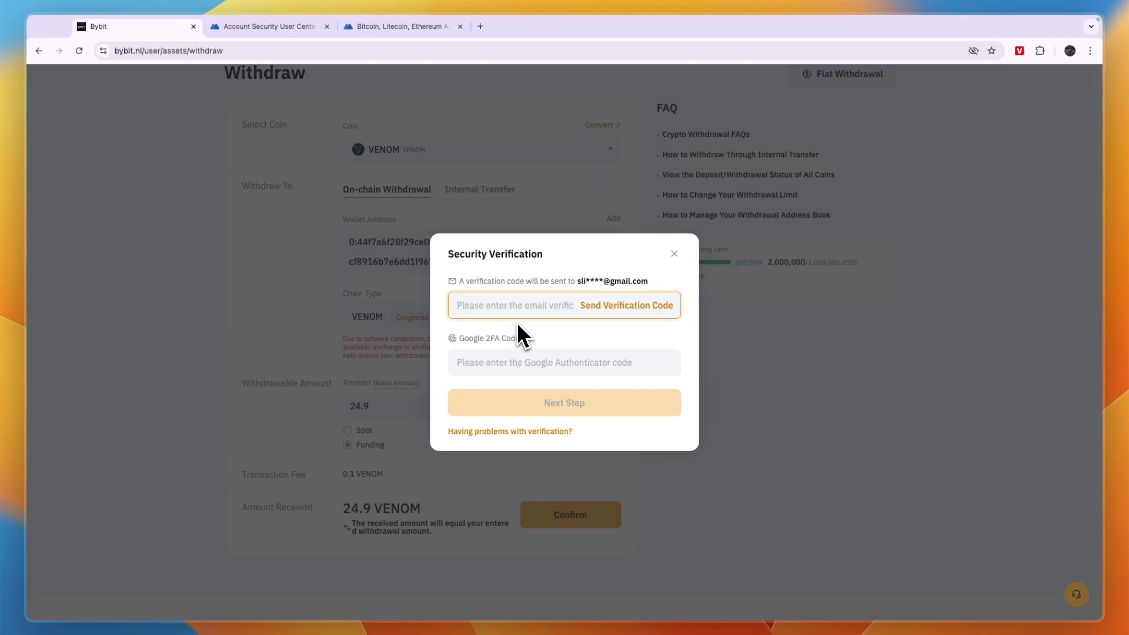
pyautogui.moveTo(564, 329)
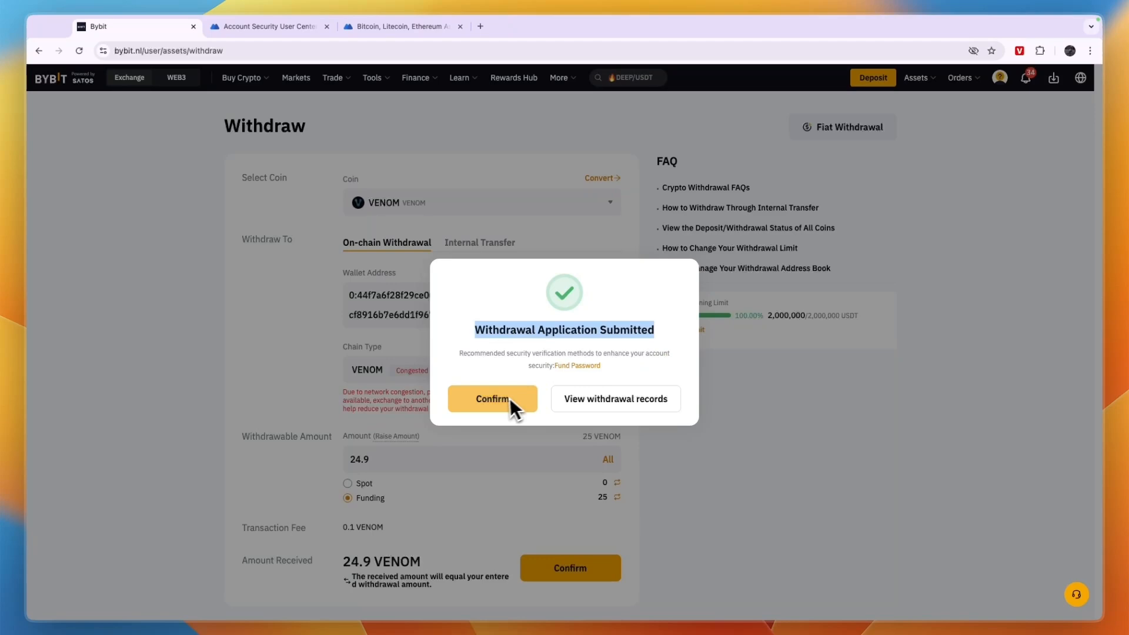
pyautogui.click(491, 399)
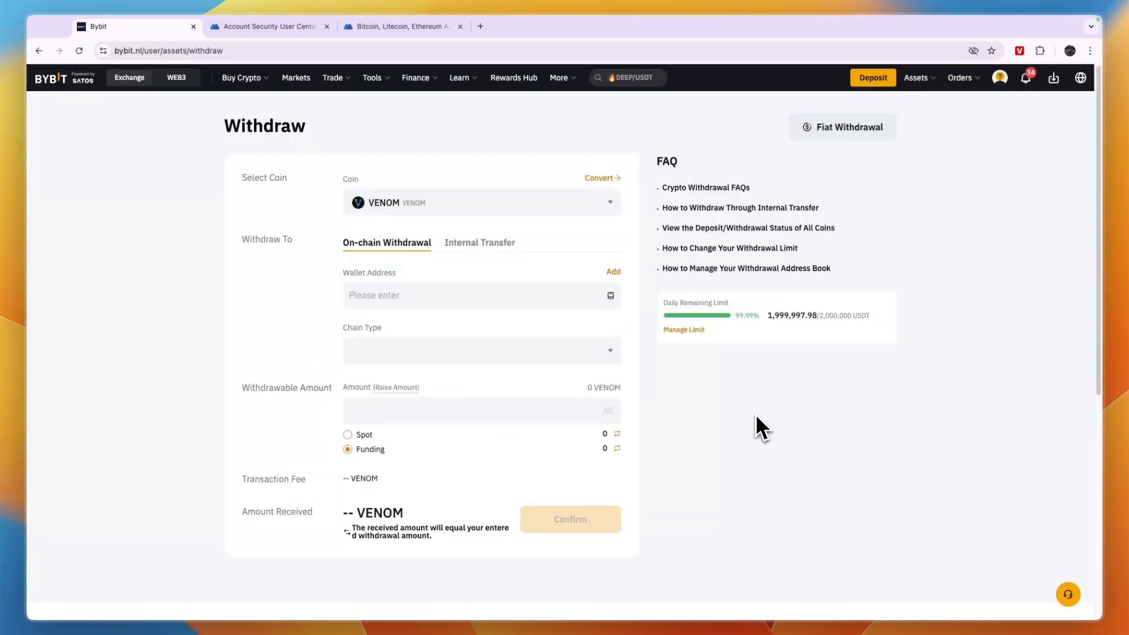
# - Switch to MEXC and reach the wallet Overview showing a 0.01 USDT estimated balance
pyautogui.click(400, 26)
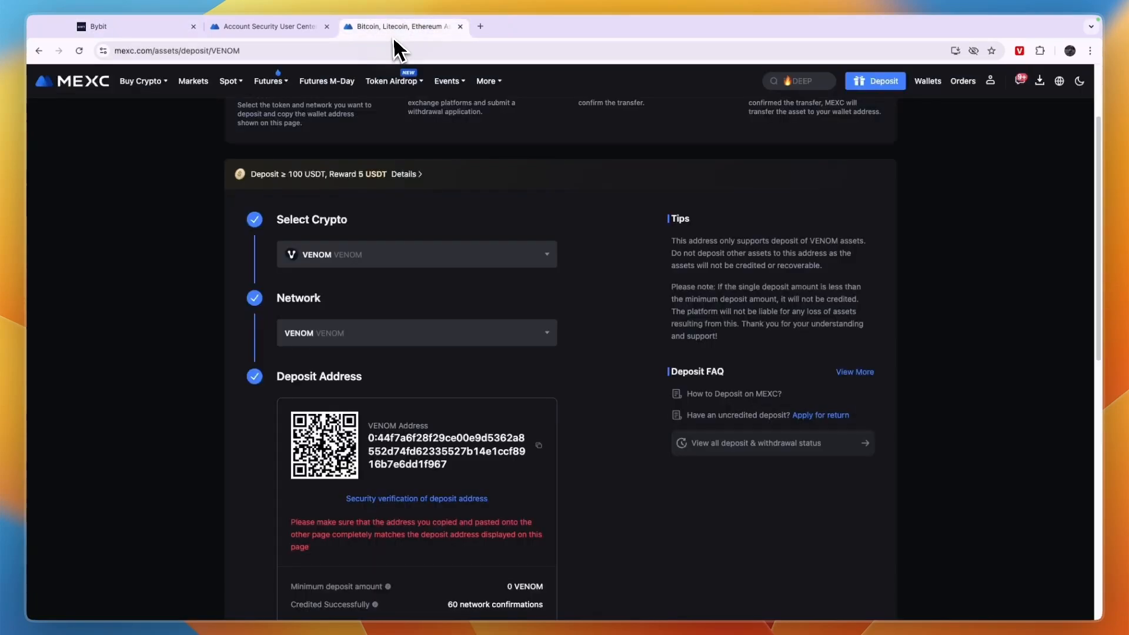
pyautogui.scroll(-3)
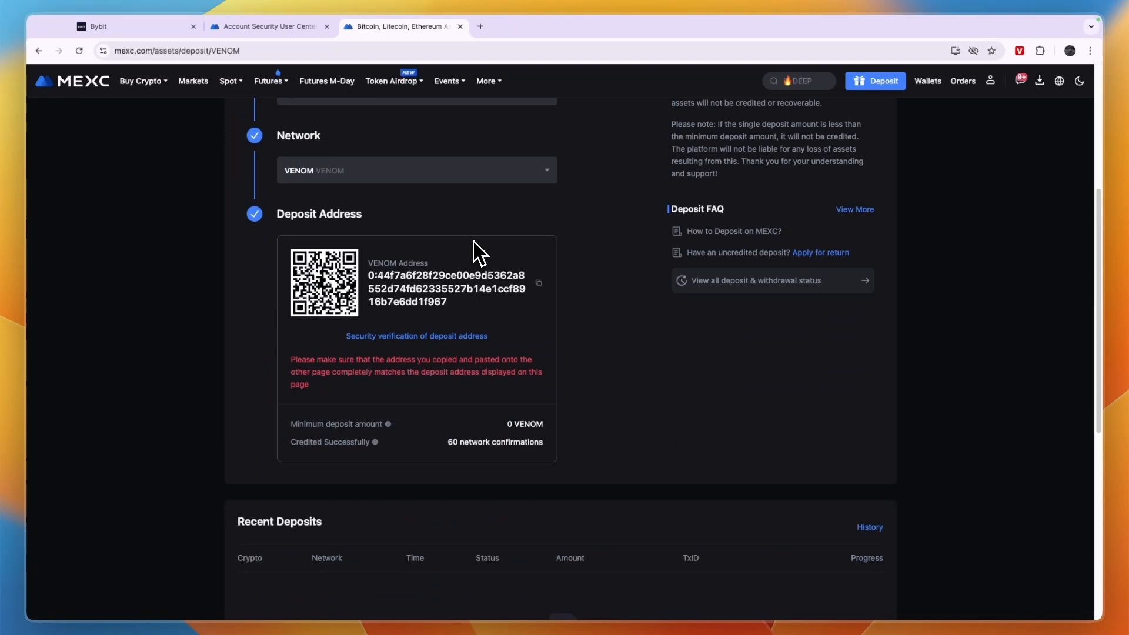
pyautogui.click(927, 80)
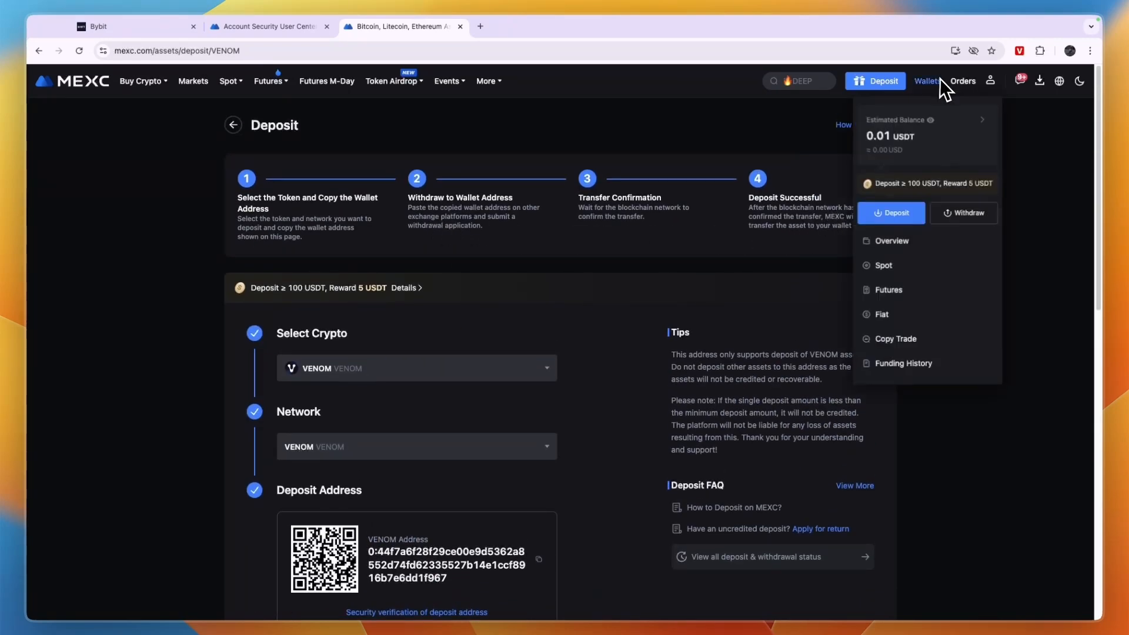
pyautogui.click(892, 239)
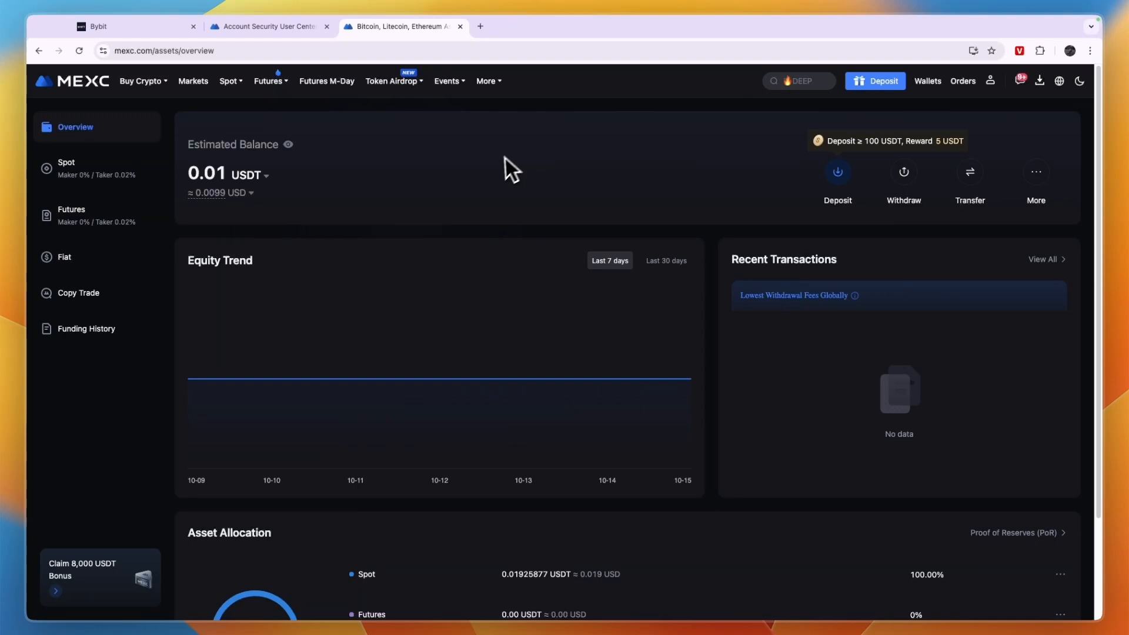
# - Review Asset Allocation, all in Spot, with no recent transactions
pyautogui.click(927, 80)
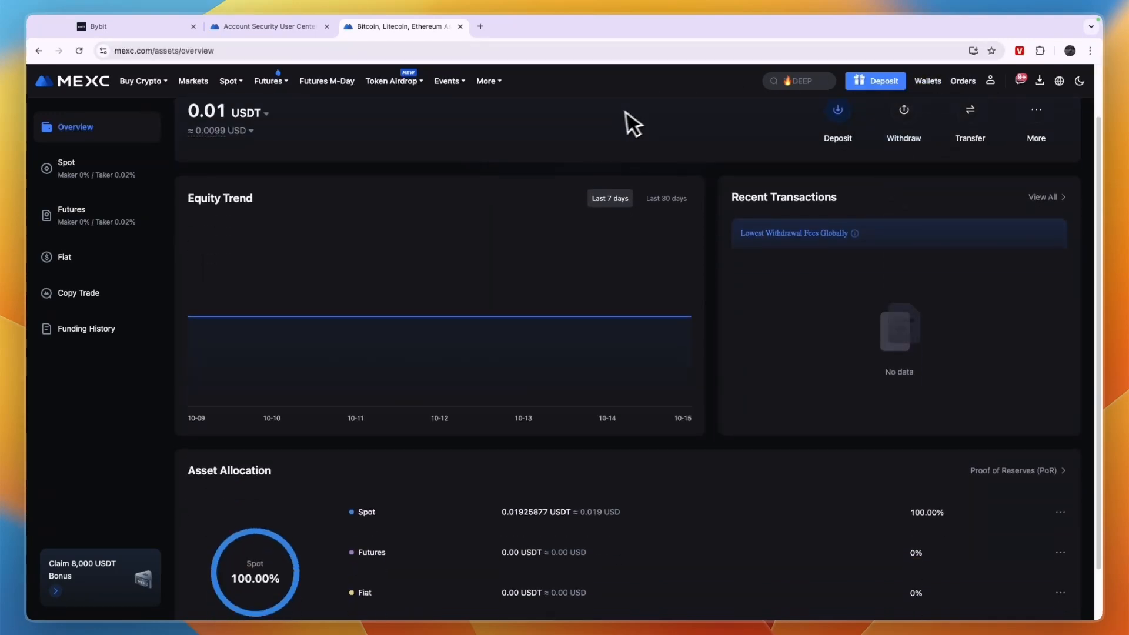
pyautogui.scroll(-3)
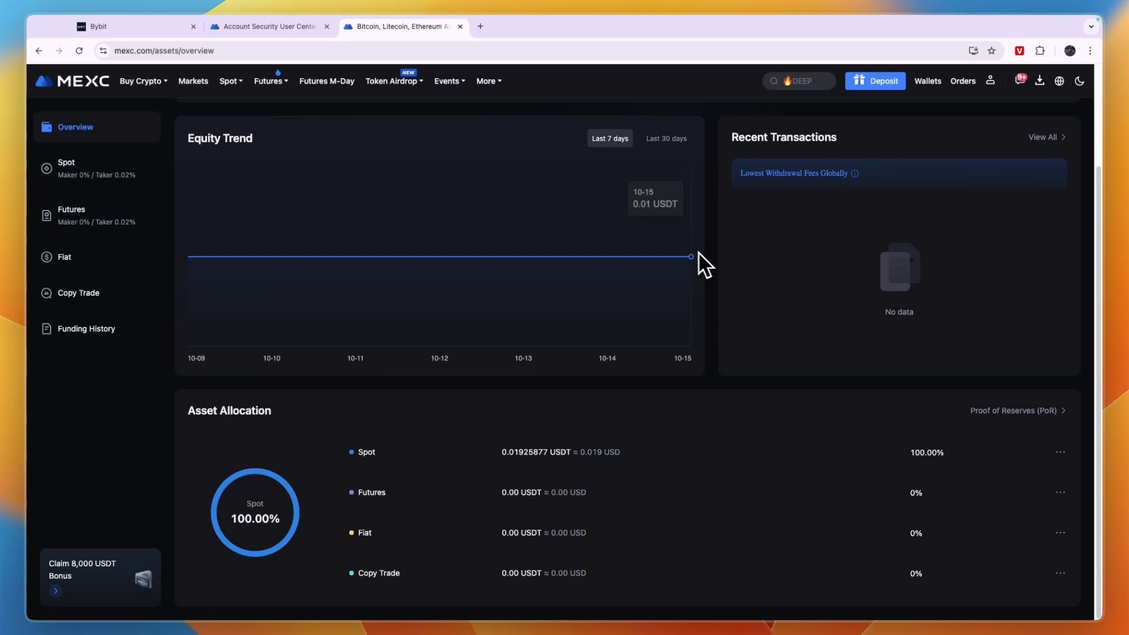